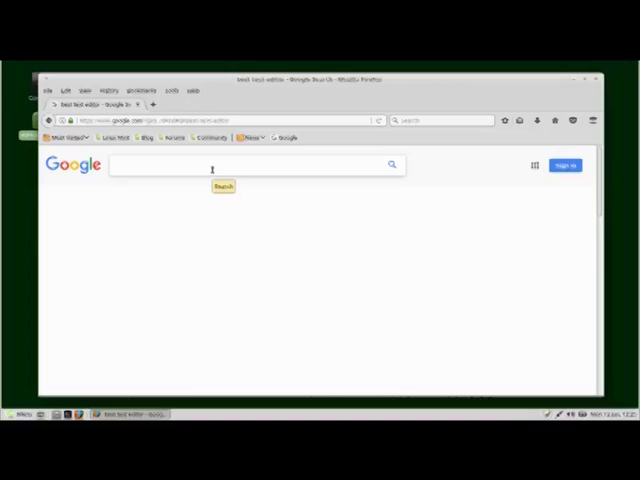
# Close the Firefox window showing the Google search page
pyautogui.rightClick(210, 165)
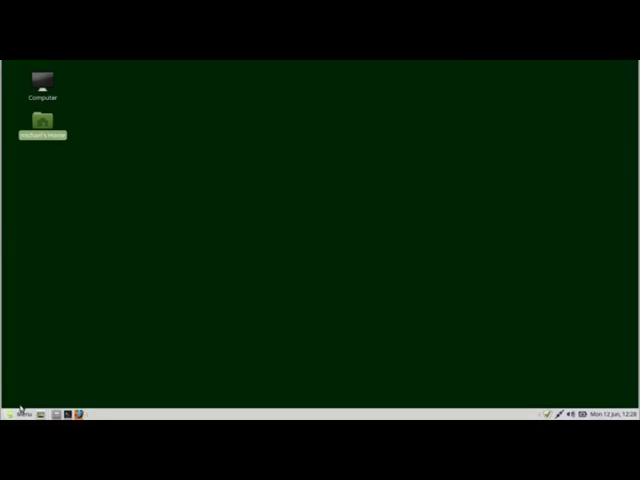
# Launch Terminal from the Mint Menu's All applications list
pyautogui.click(20, 411)
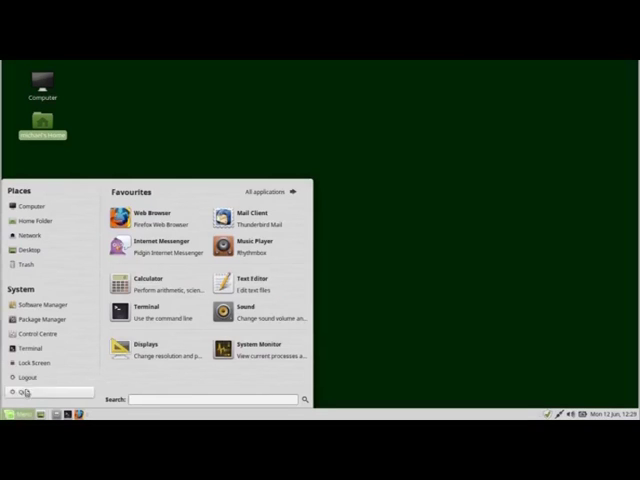
pyautogui.moveTo(35, 349)
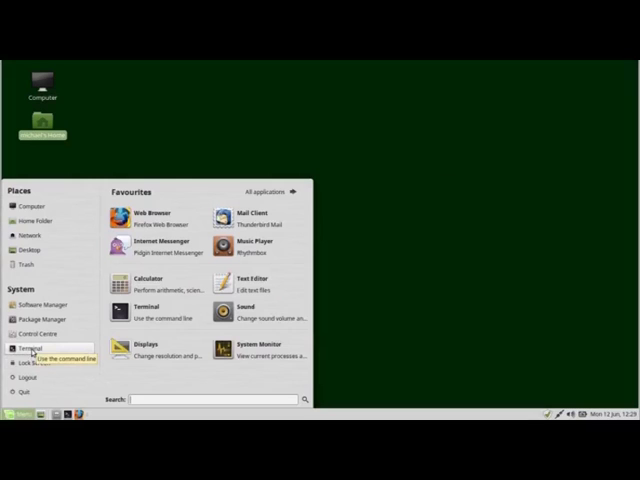
pyautogui.moveTo(155, 312)
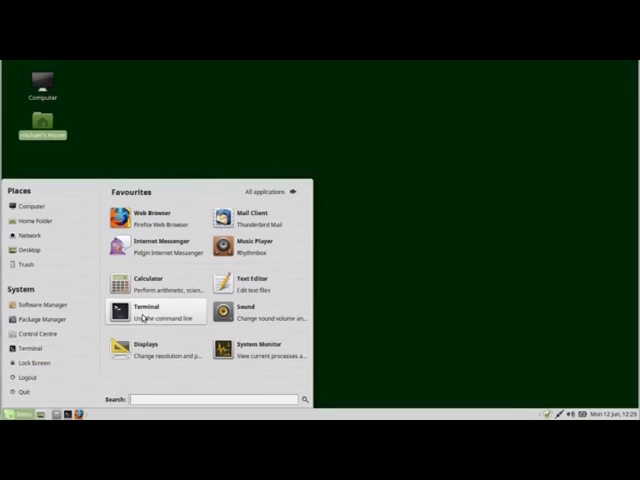
pyautogui.moveTo(155, 313)
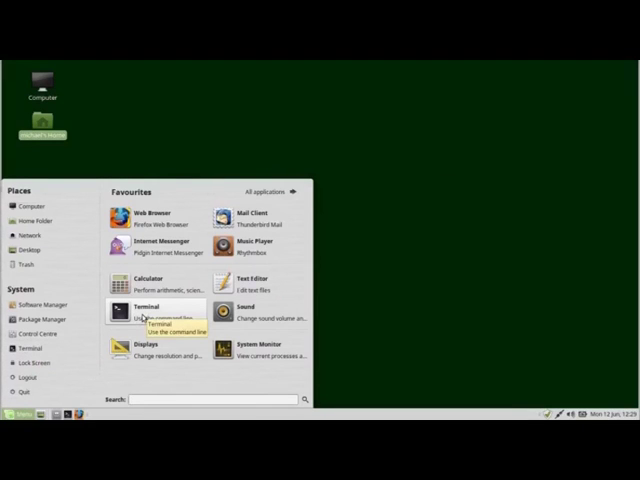
pyautogui.moveTo(260, 191)
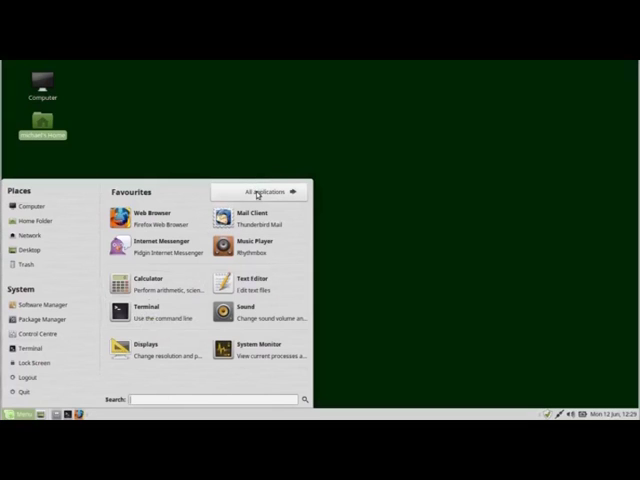
pyautogui.click(270, 191)
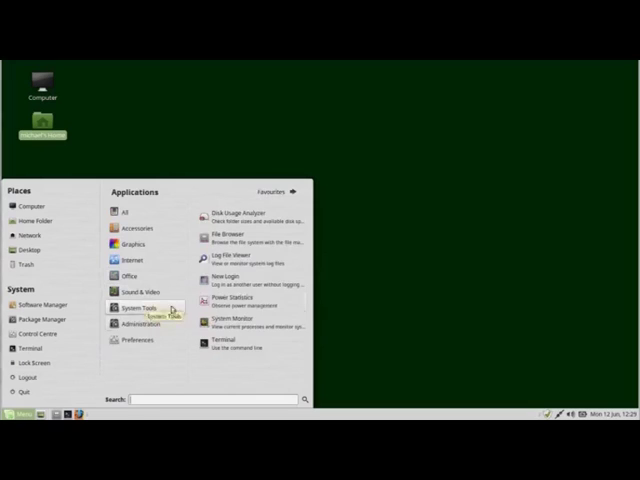
pyautogui.moveTo(230, 350)
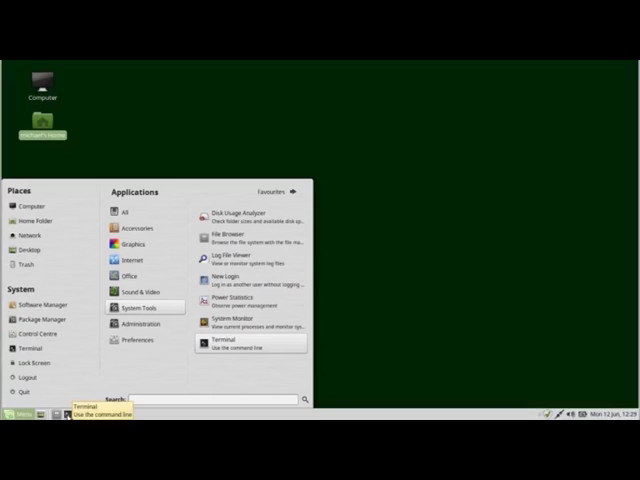
pyautogui.click(228, 347)
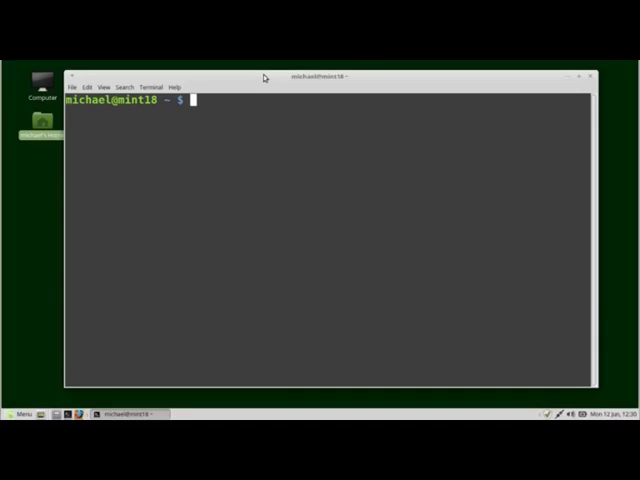
pyautogui.write('vi')
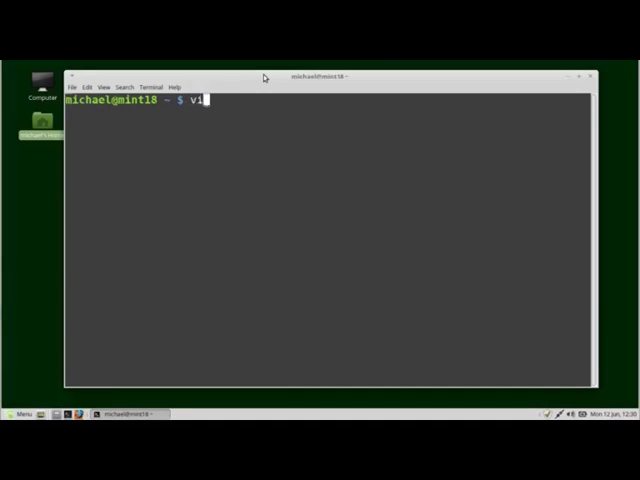
pyautogui.press('Return')
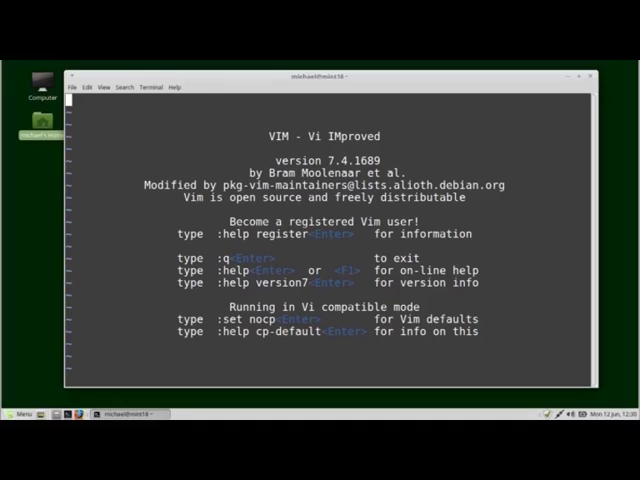
pyautogui.write(':q')
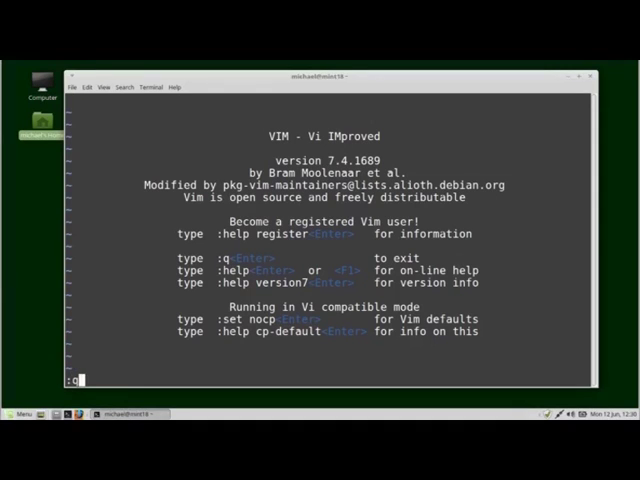
pyautogui.press('Return')
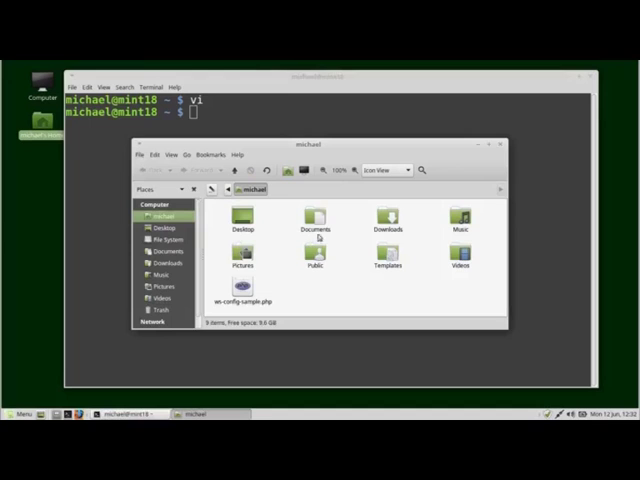
pyautogui.moveTo(338, 156)
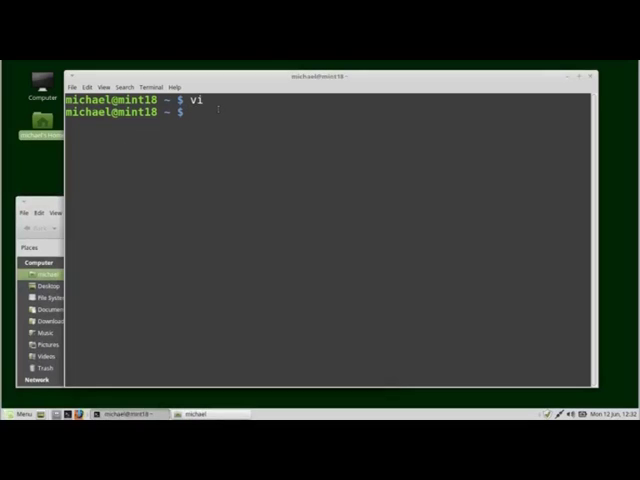
# List the home folder with ls and close the file manager window
pyautogui.press('Return')
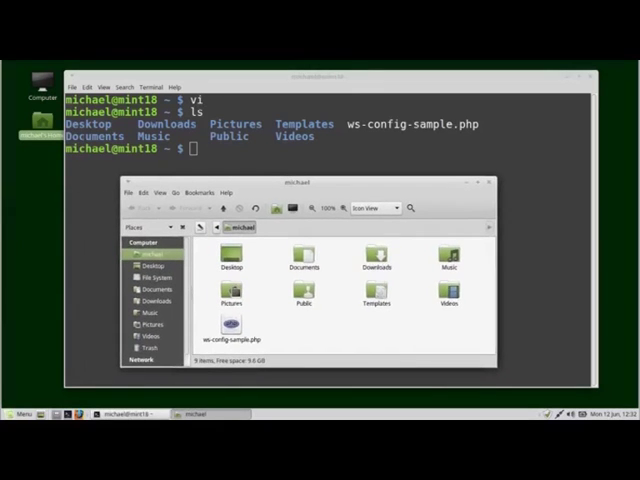
pyautogui.moveTo(355, 287)
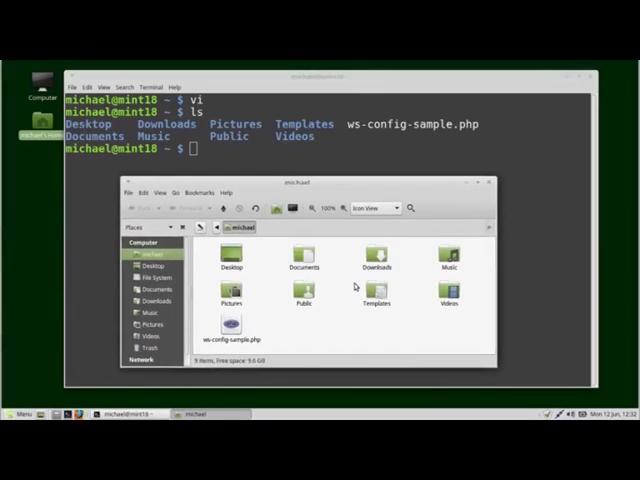
pyautogui.moveTo(489, 184)
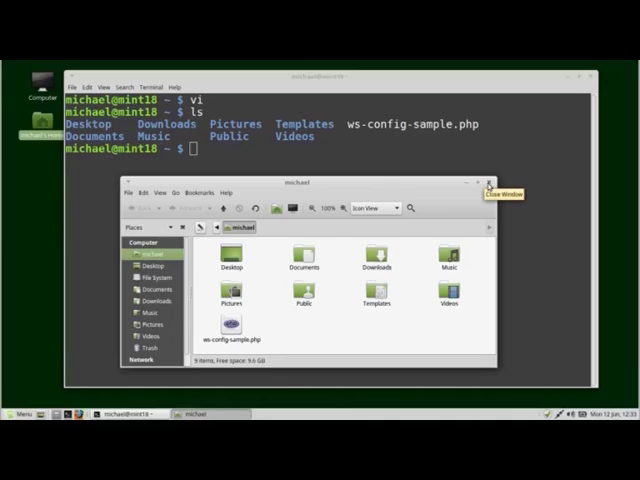
pyautogui.click(490, 181)
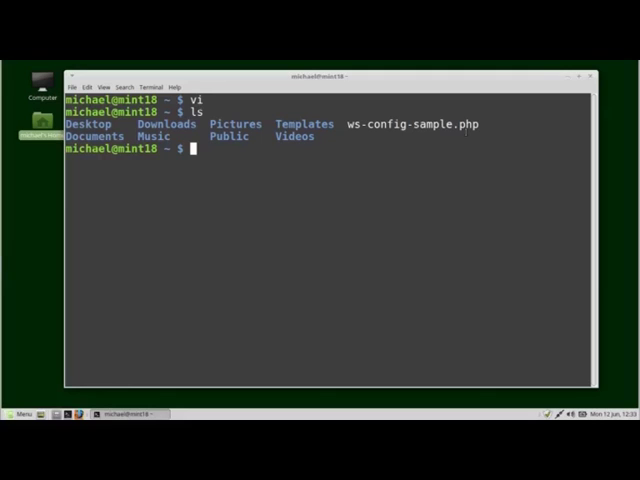
pyautogui.moveTo(543, 253)
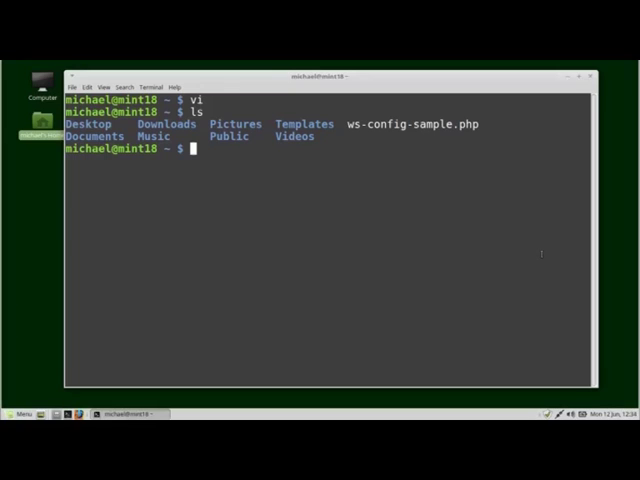
# Open ws-config-sample.php in vi using Tab completion
pyautogui.write('vi ws-con')
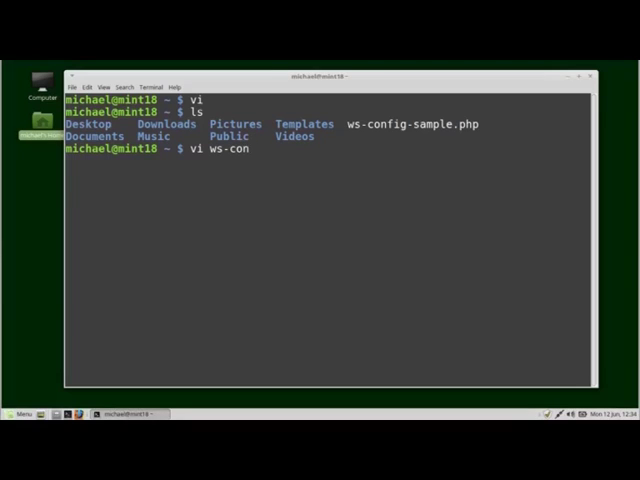
pyautogui.press('Tab')
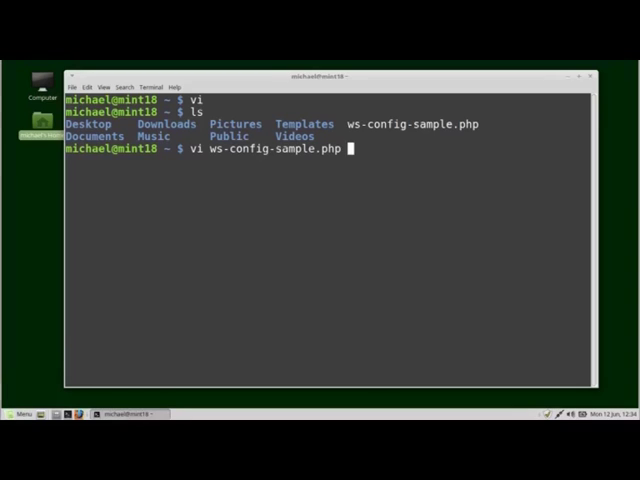
pyautogui.press('Return')
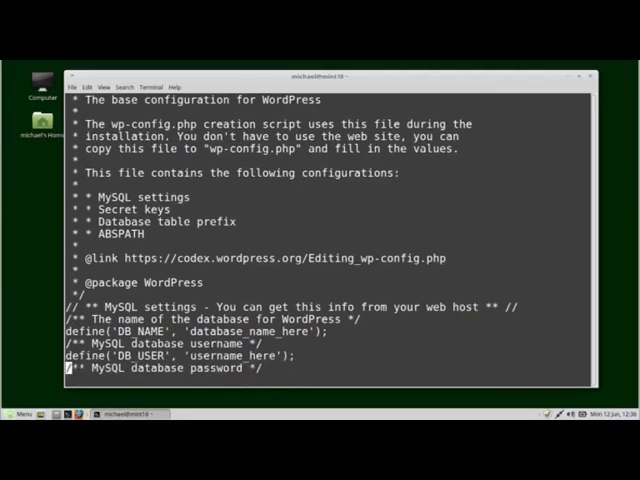
# Scroll down to the DB_NAME line in the configuration file
pyautogui.scroll(-3)
pyautogui.write('WordpressDb')
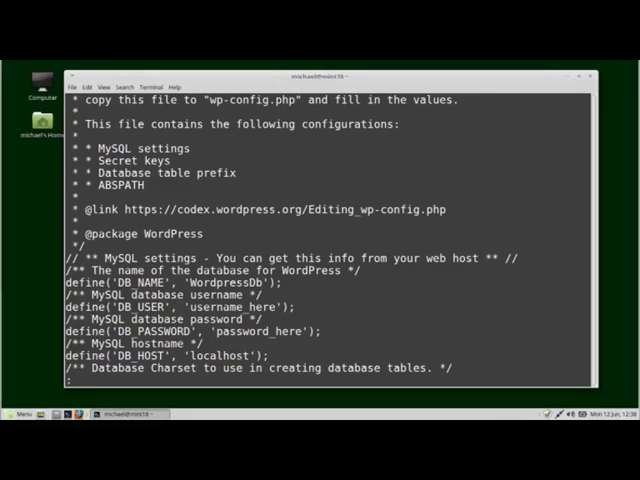
# Quit Vim with :q!, discarding the unsaved database name change
pyautogui.write(':q')
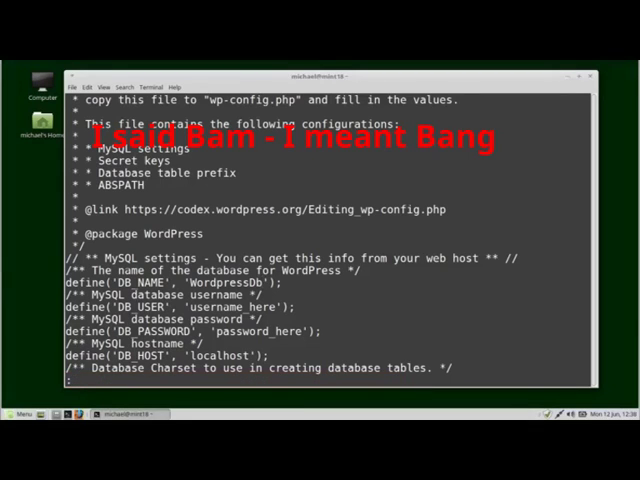
pyautogui.write(':q')
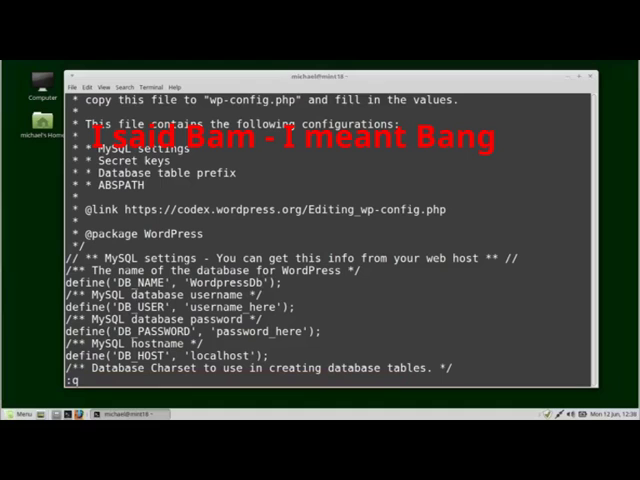
pyautogui.write('!')
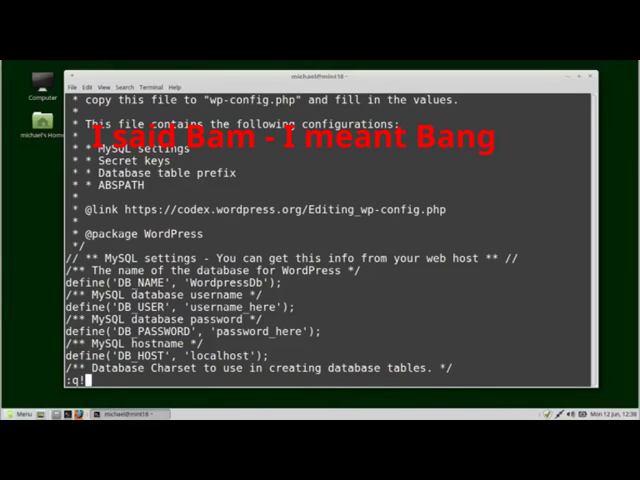
pyautogui.press('Return')
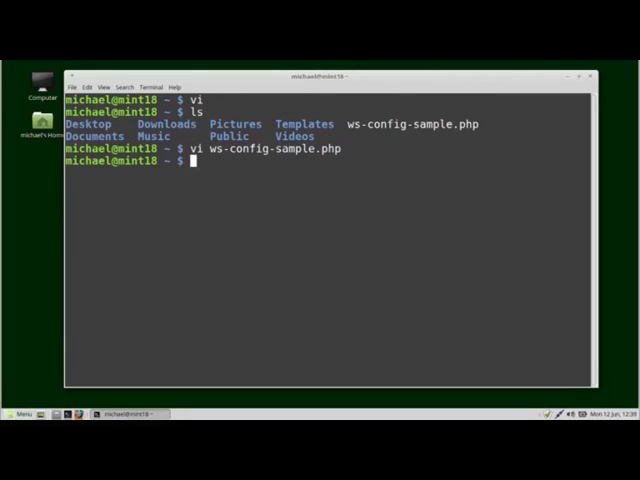
# Run vi ws-config-sample.php to load the file again
pyautogui.write('vi ws-config-sample.php')
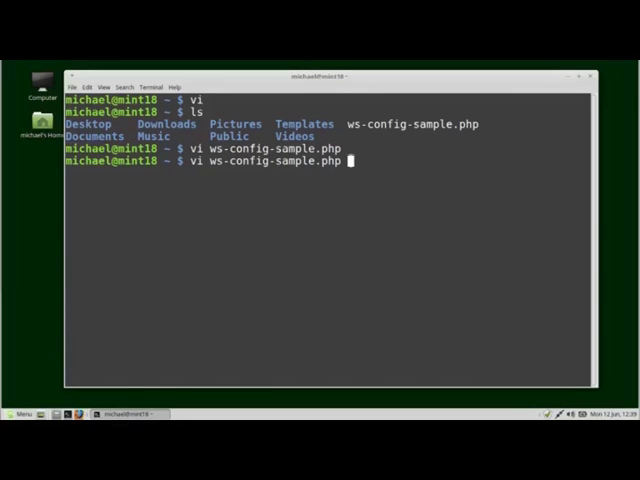
pyautogui.press('Return')
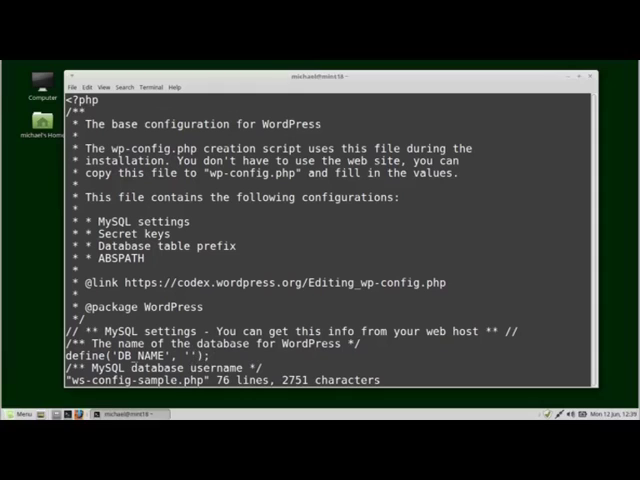
# Enter wordpressDB as DB_NAME, then save and quit with :wq
pyautogui.write('word')
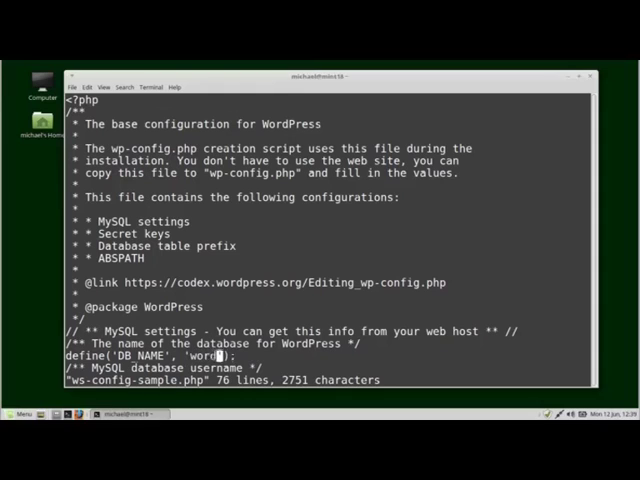
pyautogui.write('press')
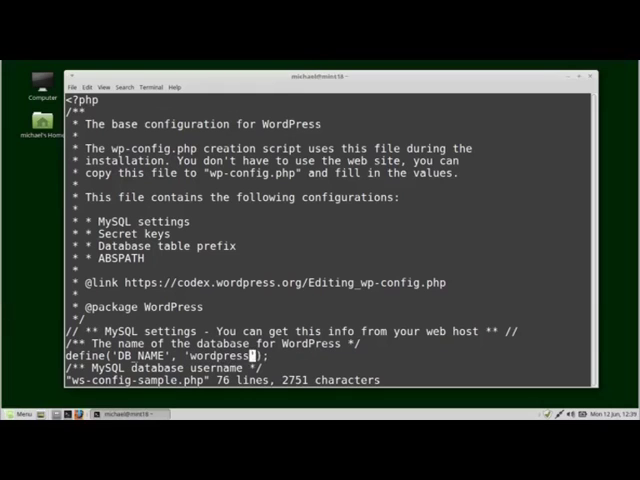
pyautogui.write('DB')
pyautogui.click(331, 380)
pyautogui.write(':')
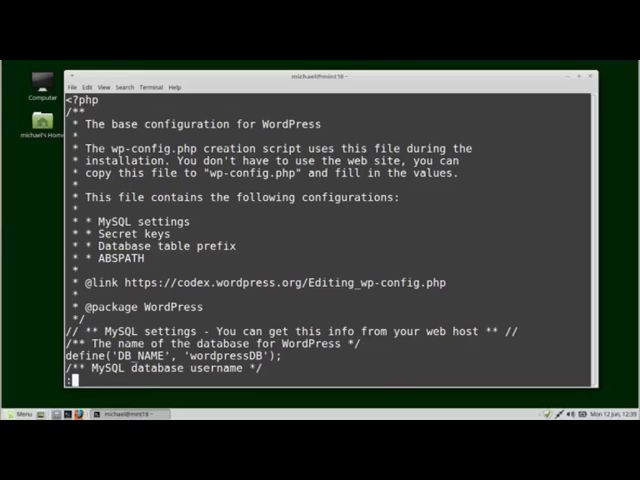
pyautogui.write('W')
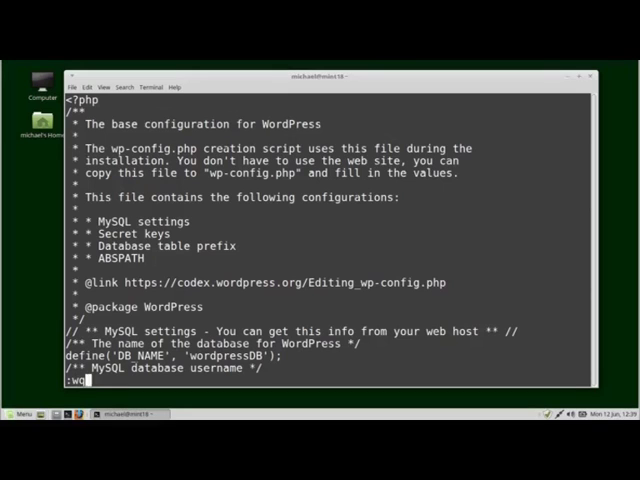
pyautogui.press('Return')
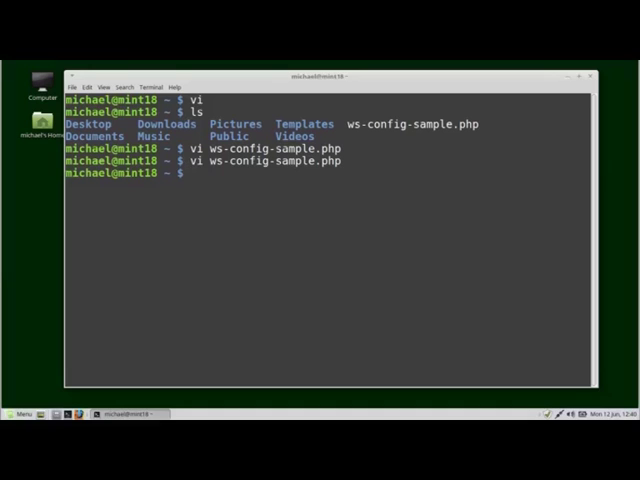
# Reopen the file, highlight the wordpressDB value, and type :q
pyautogui.press('Return')
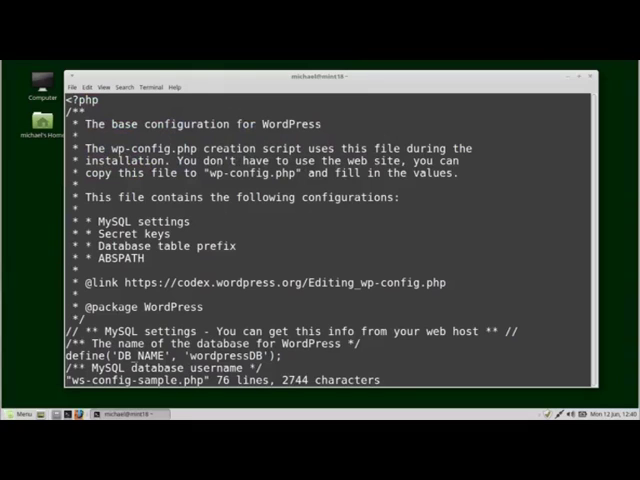
pyautogui.doubleClick(216, 352)
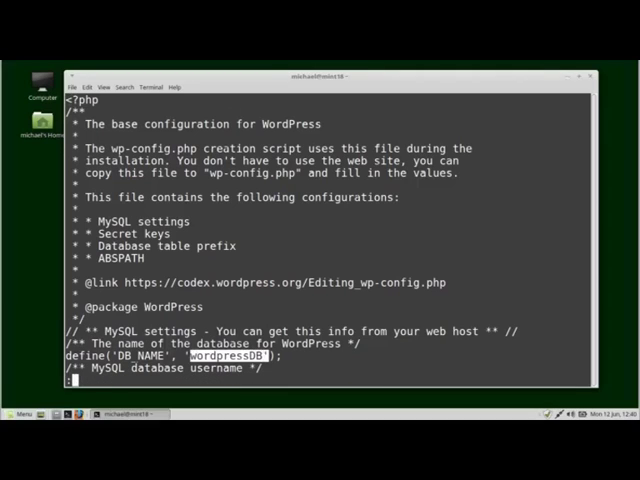
pyautogui.write(':q')
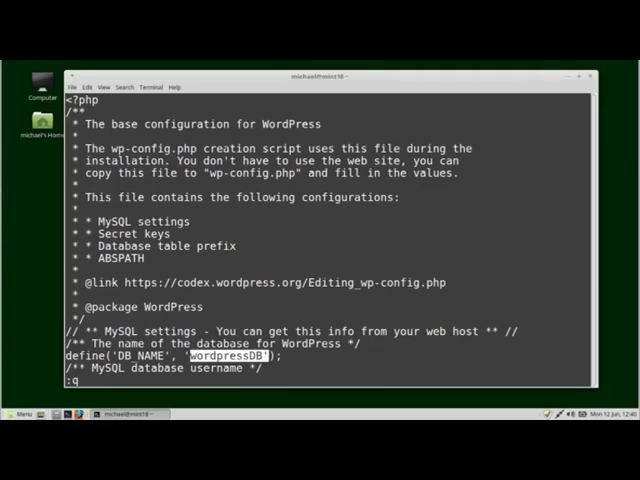